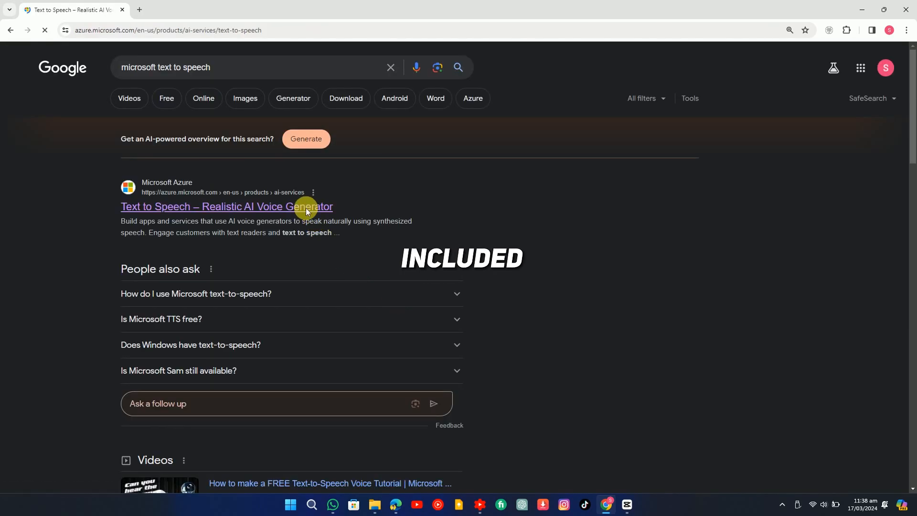
- Open the Microsoft Azure 'Text to Speech – Realistic AI Voice Generator' search result
{"action": "left_click", "coordinate": [226, 206]}
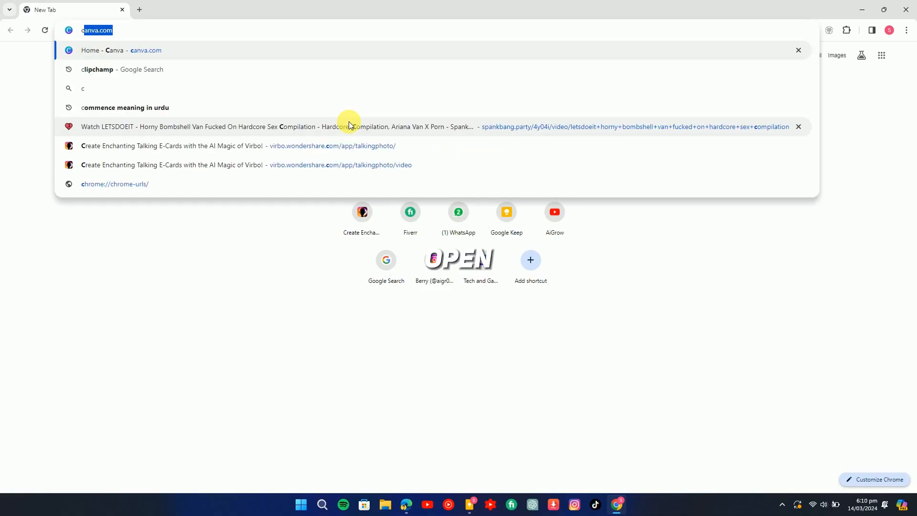
- Open clipchamp.com from search results and sign in with Google
{"action": "left_click", "coordinate": [97, 69]}
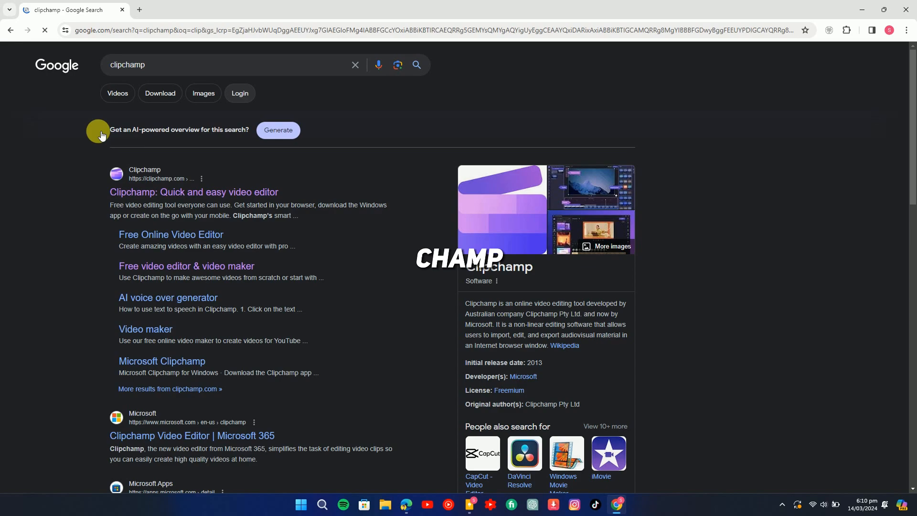
{"action": "left_click", "coordinate": [193, 192]}
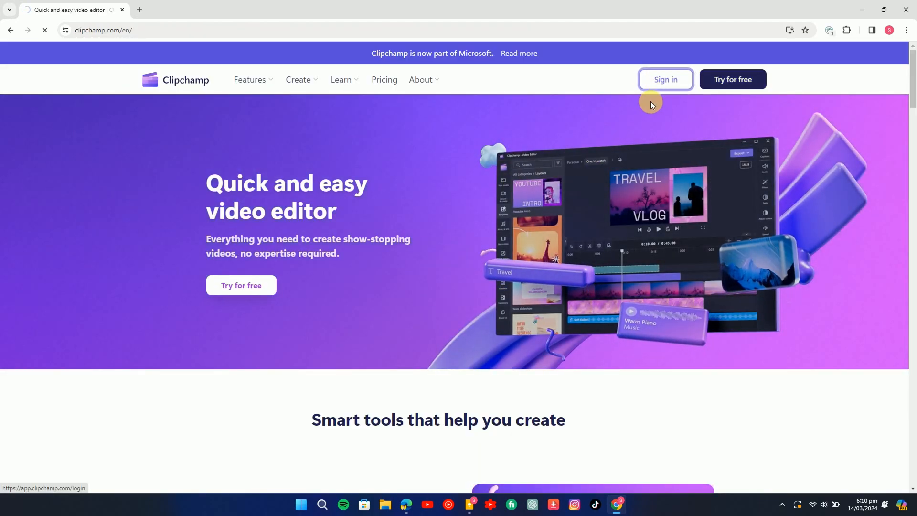
{"action": "left_click", "coordinate": [665, 79]}
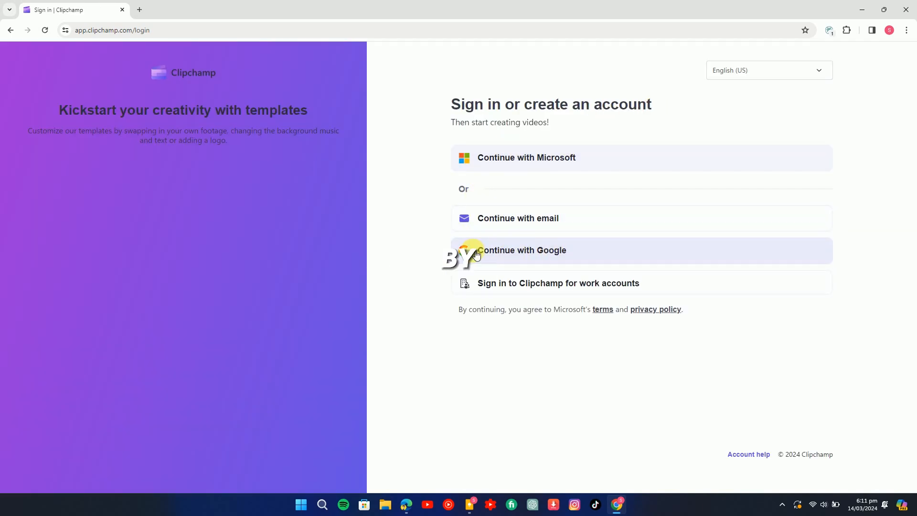
{"action": "left_click", "coordinate": [521, 250]}
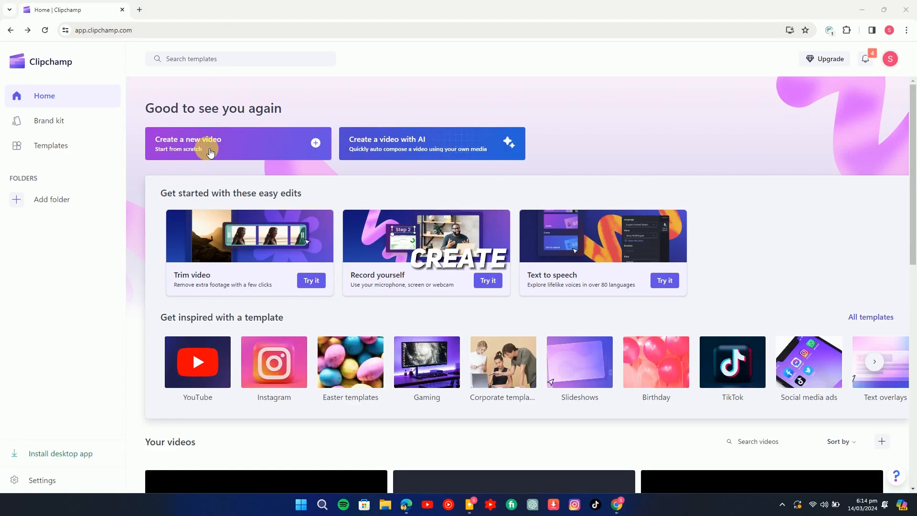
- Create a new blank video and show the Record & create sidebar options
{"action": "left_click", "coordinate": [210, 144]}
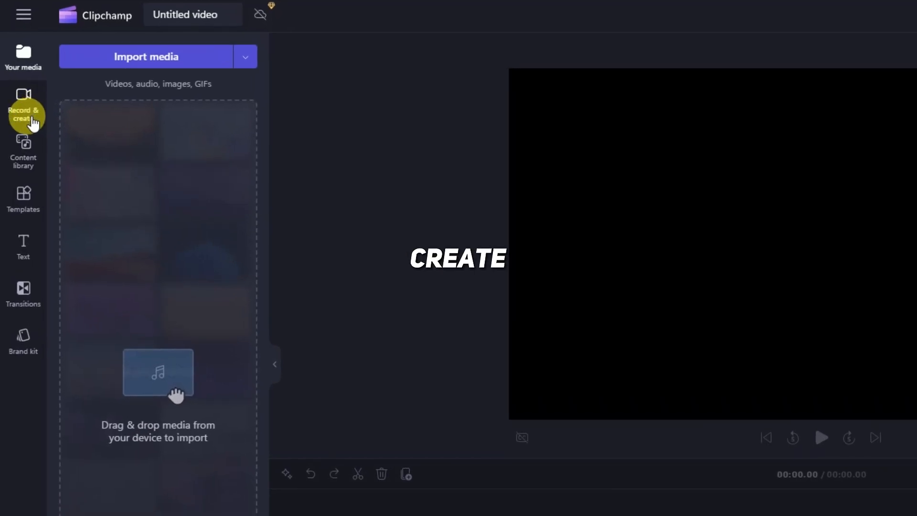
{"action": "left_click", "coordinate": [24, 110]}
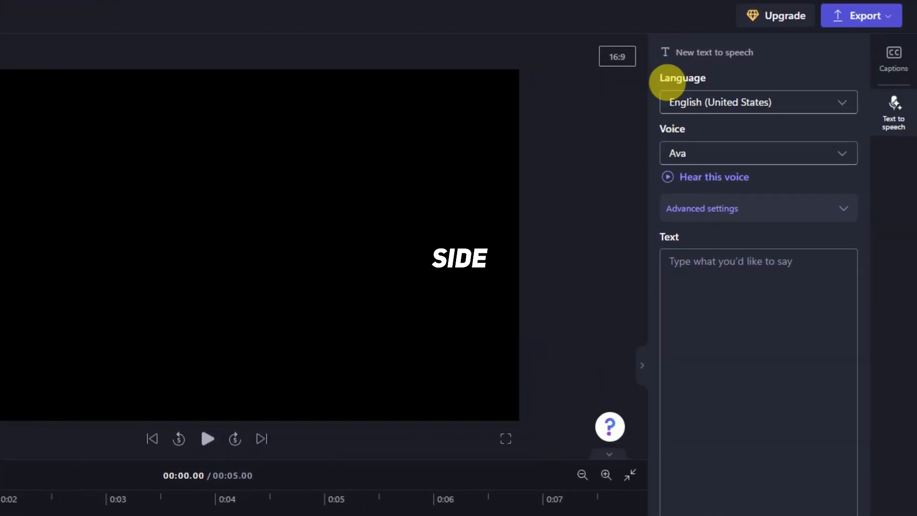
{"action": "mouse_move", "coordinate": [772, 400]}
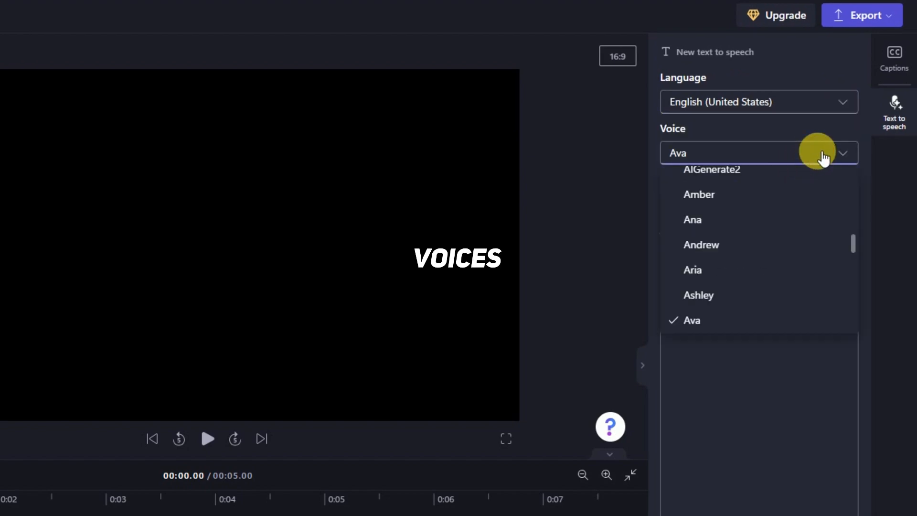
- Scroll the Text to speech voice list to pick Davis instead of Ava
{"action": "scroll", "scroll_direction": "up", "scroll_amount": 3}
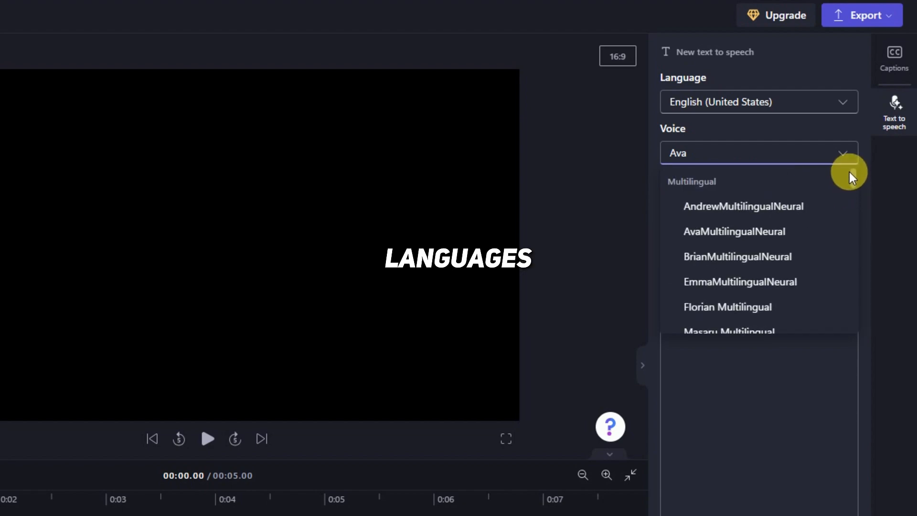
{"action": "scroll", "scroll_direction": "down", "scroll_amount": 3}
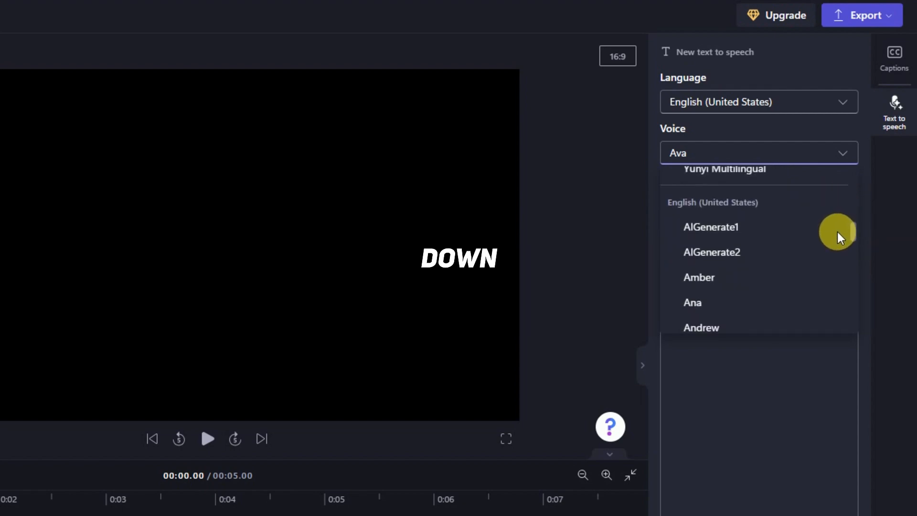
{"action": "scroll", "scroll_direction": "down", "scroll_amount": 3}
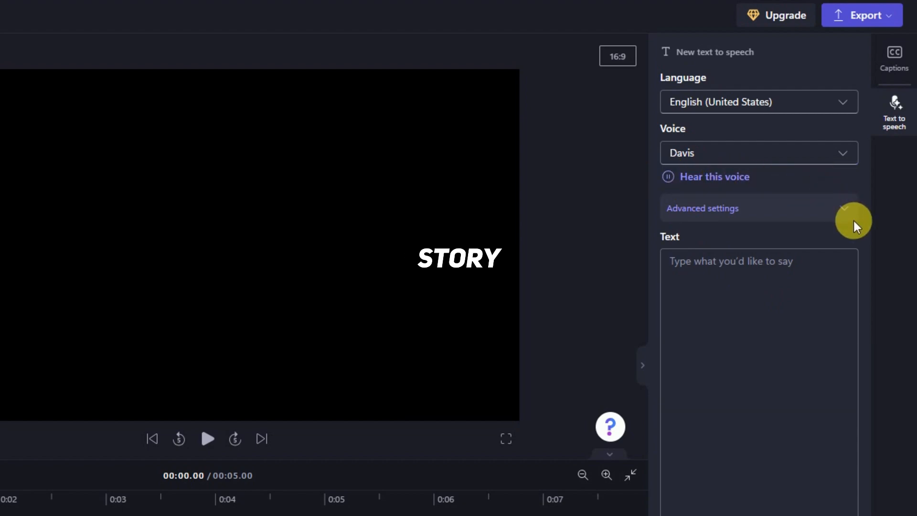
- In Advanced settings, set Emotion to Shouting and Vocal pitch to Low, then preview the voice
{"action": "left_click", "coordinate": [702, 208]}
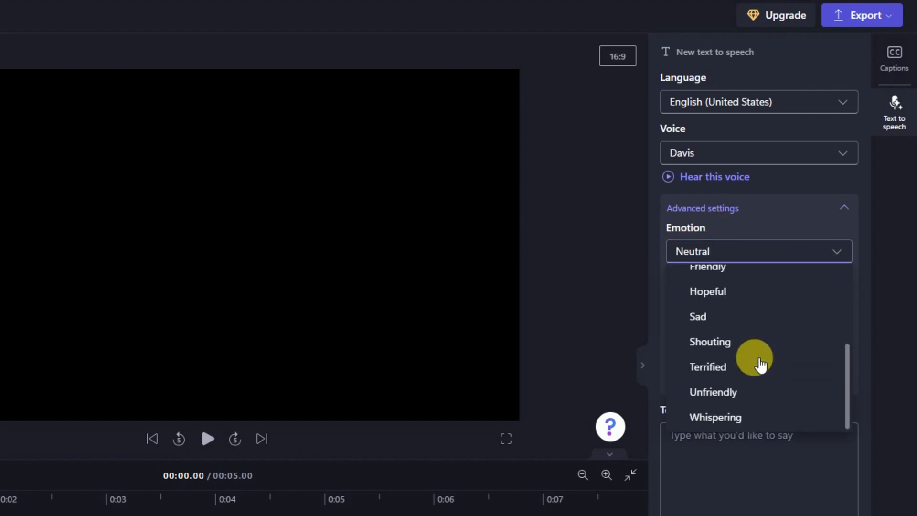
{"action": "mouse_move", "coordinate": [725, 342]}
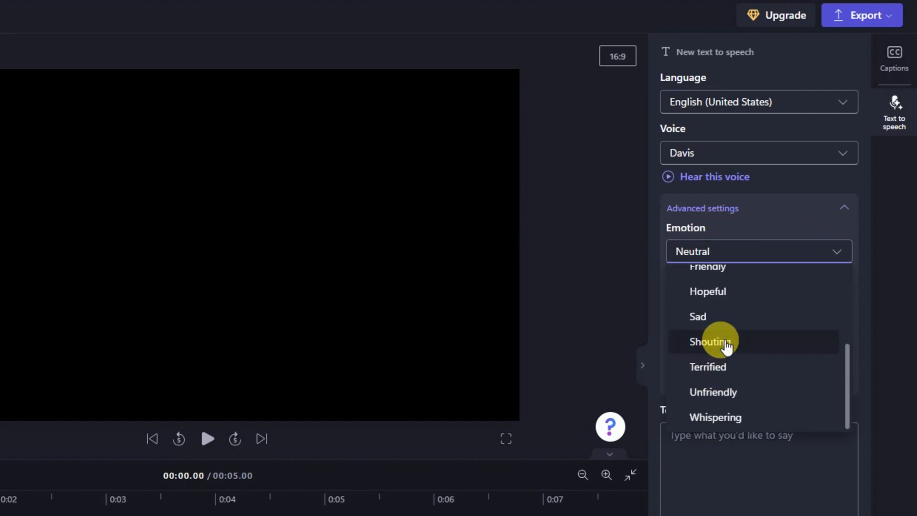
{"action": "left_click", "coordinate": [710, 341]}
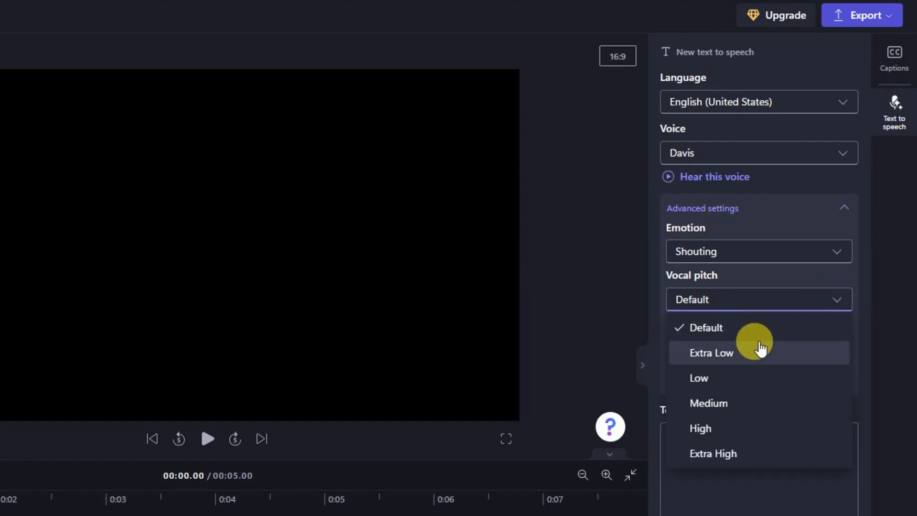
{"action": "left_click", "coordinate": [699, 377]}
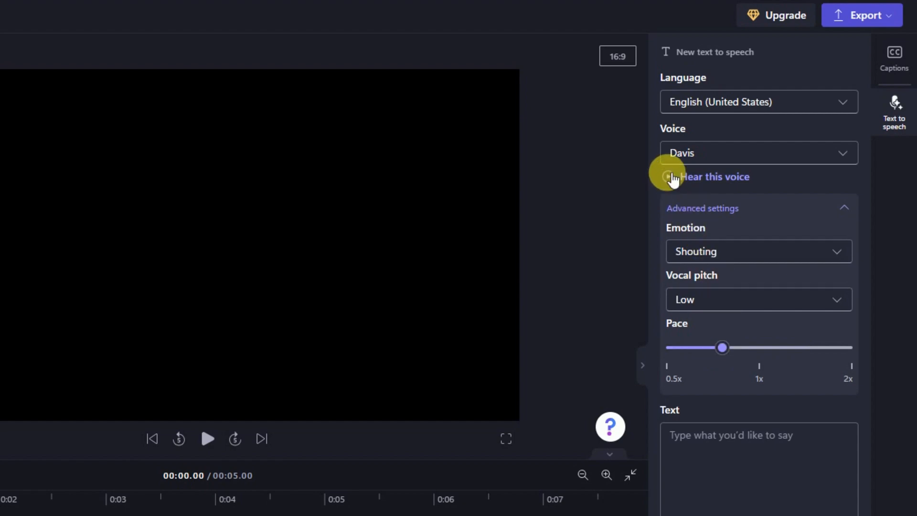
{"action": "left_click", "coordinate": [669, 177]}
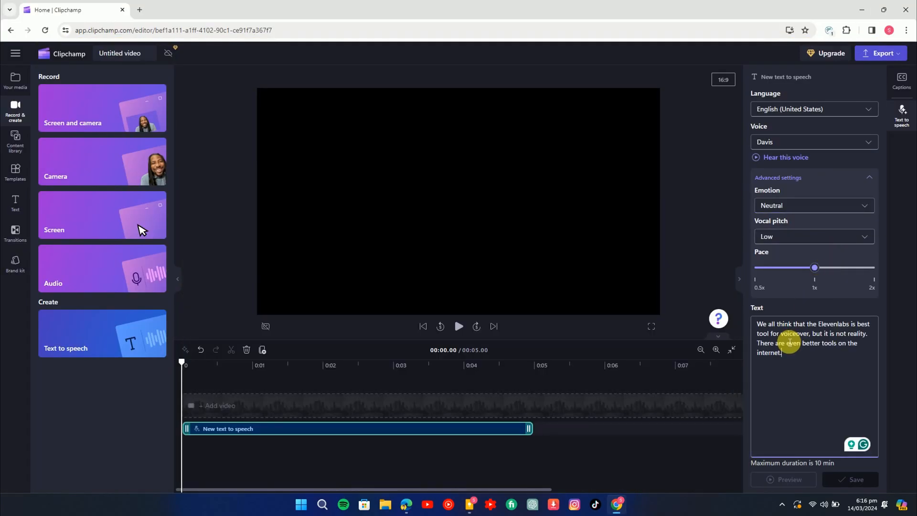
- Save the Elevenlabs script as an 8.6-second Davis voiceover clip and play it
{"action": "left_click", "coordinate": [855, 479]}
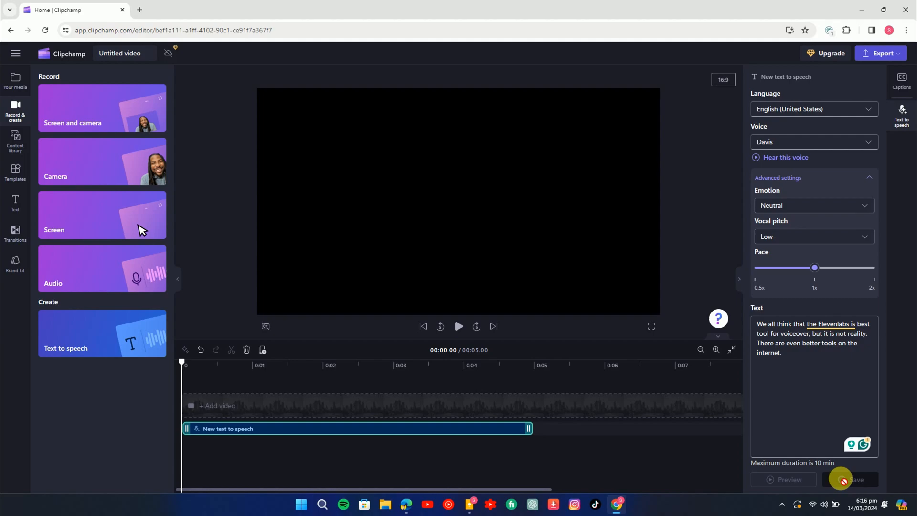
{"action": "left_click", "coordinate": [852, 479]}
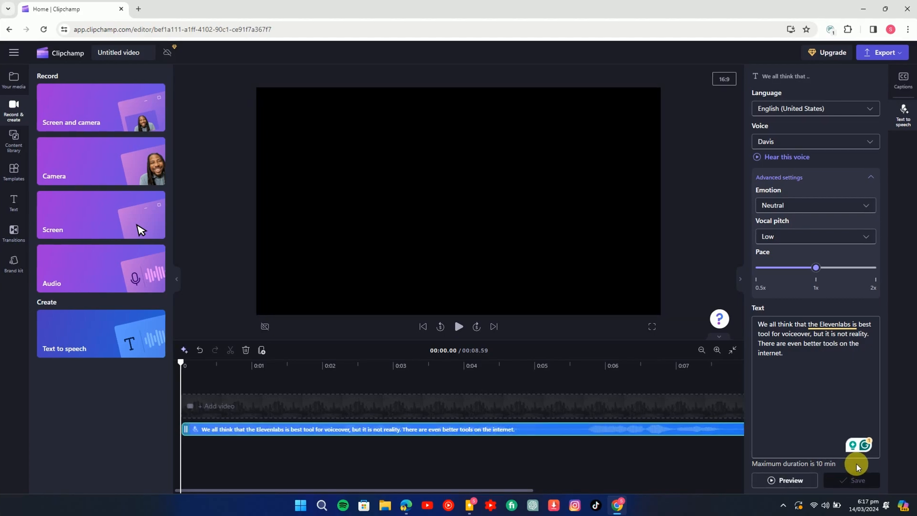
{"action": "left_click", "coordinate": [458, 326]}
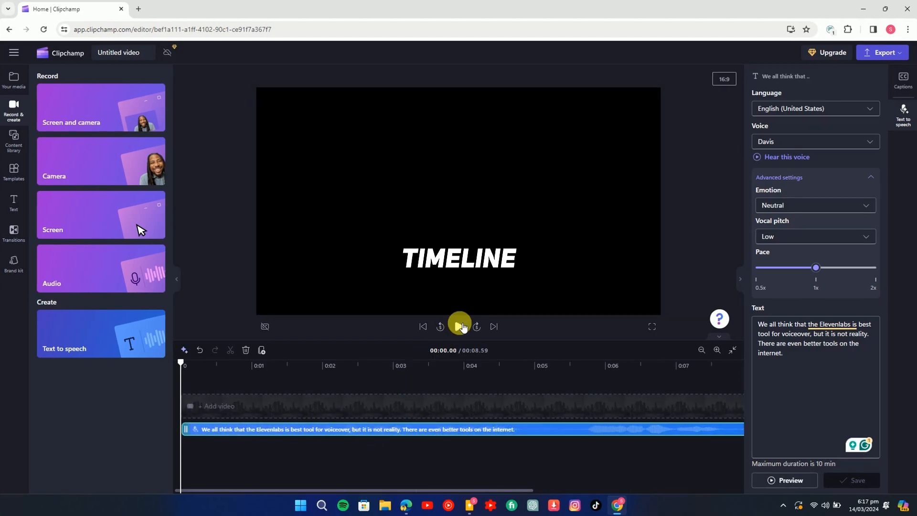
{"action": "left_click", "coordinate": [459, 326]}
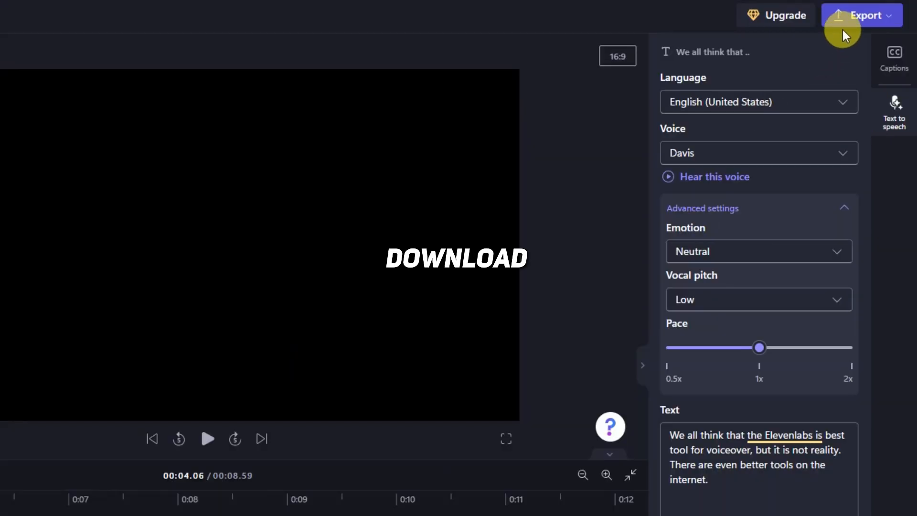
- Export the video as MP4 at a chosen resolution and check the finished download
{"action": "left_click", "coordinate": [861, 15]}
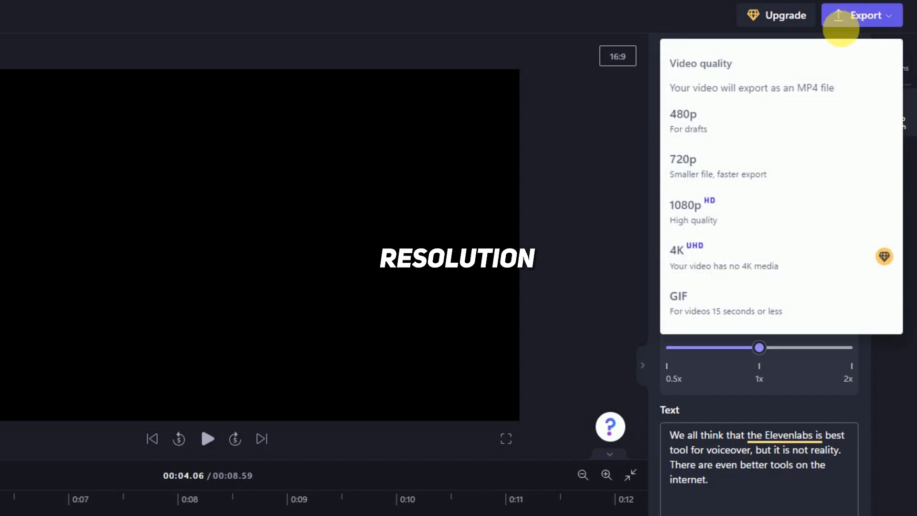
{"action": "left_click", "coordinate": [718, 167]}
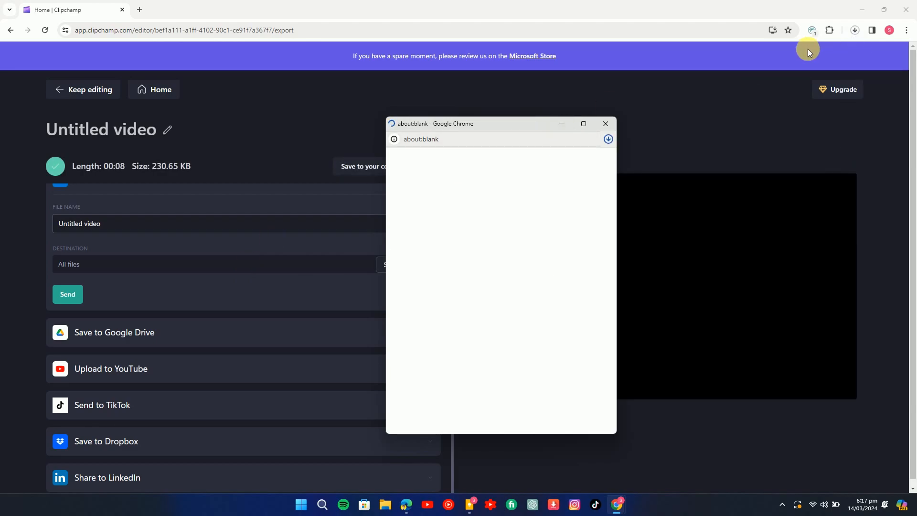
{"action": "left_click", "coordinate": [855, 29]}
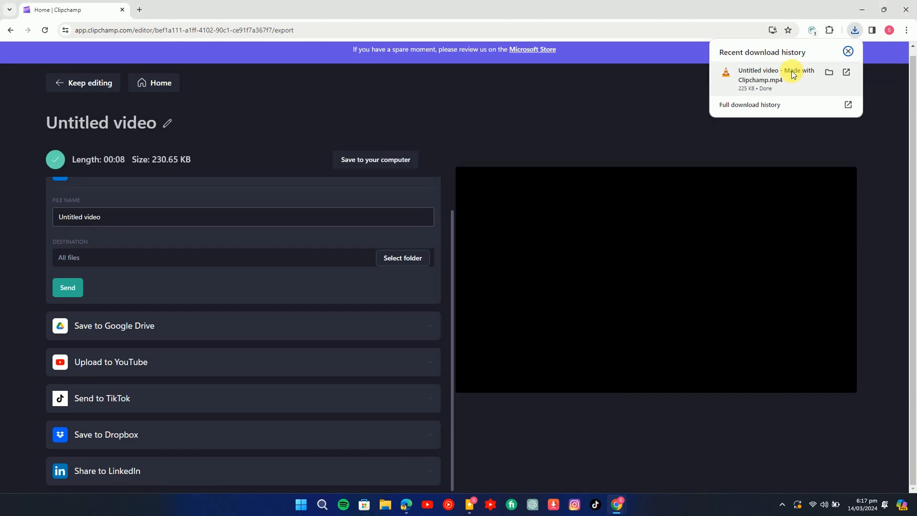